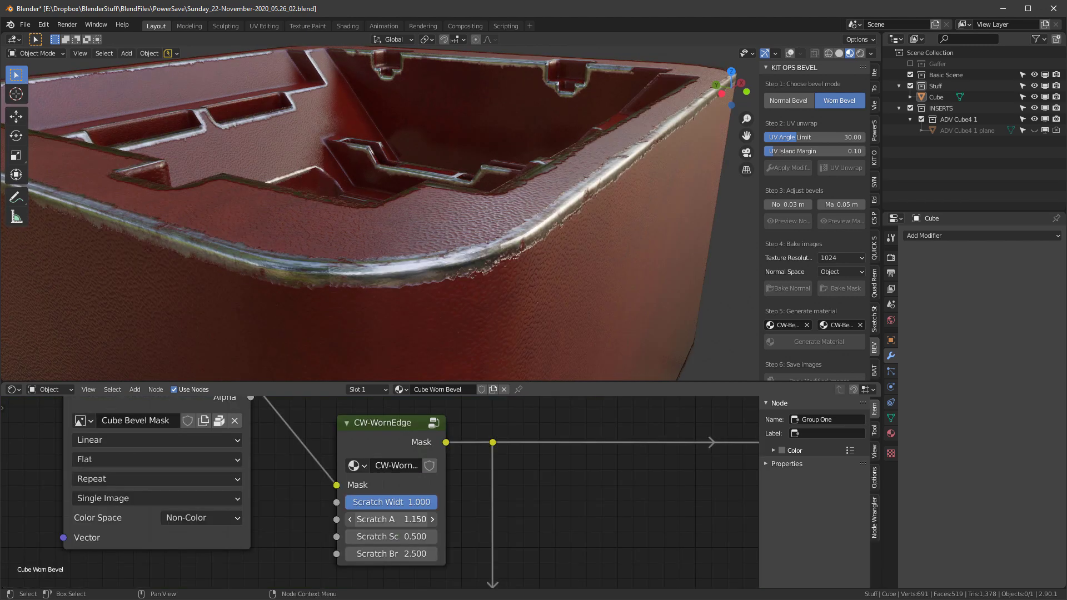
Return to the earlier untextured version of the box insert scene.
key(Ctrl+Z)
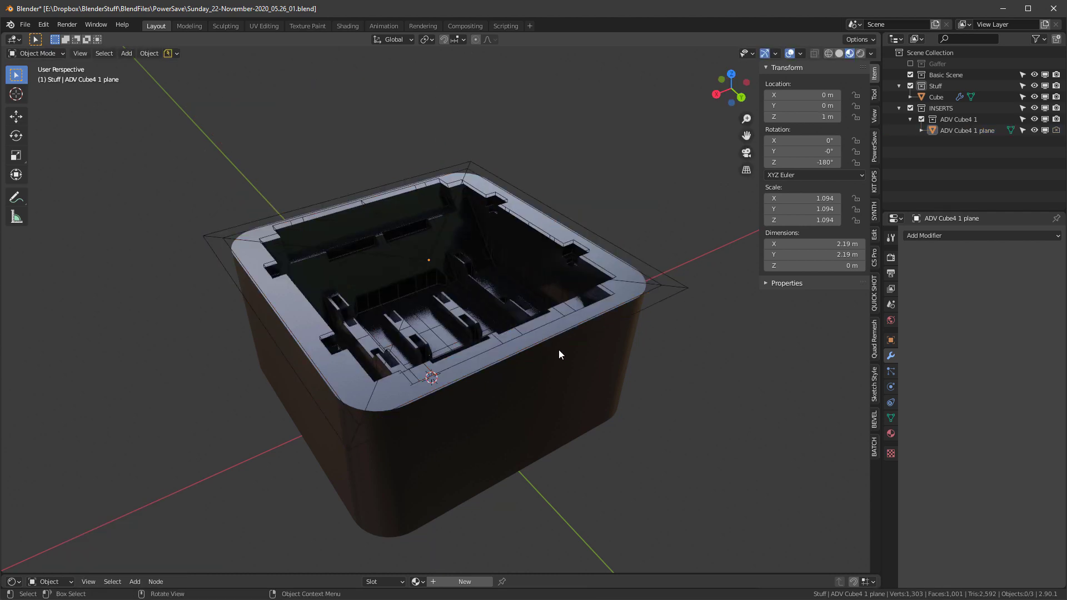
Select the Cube and apply all its bevel and difference modifiers.
click(936, 97)
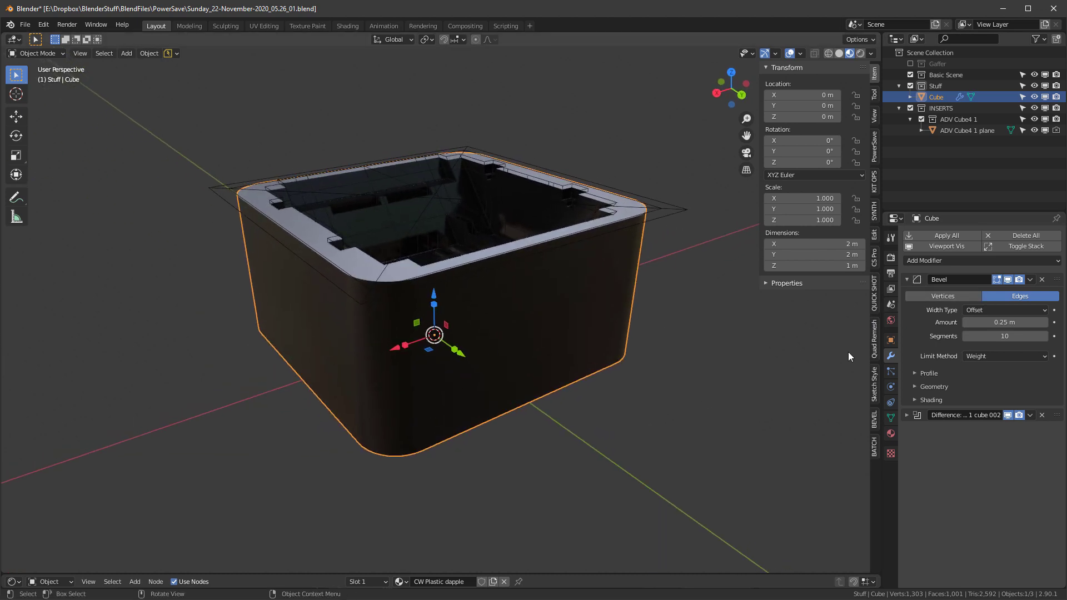
click(873, 434)
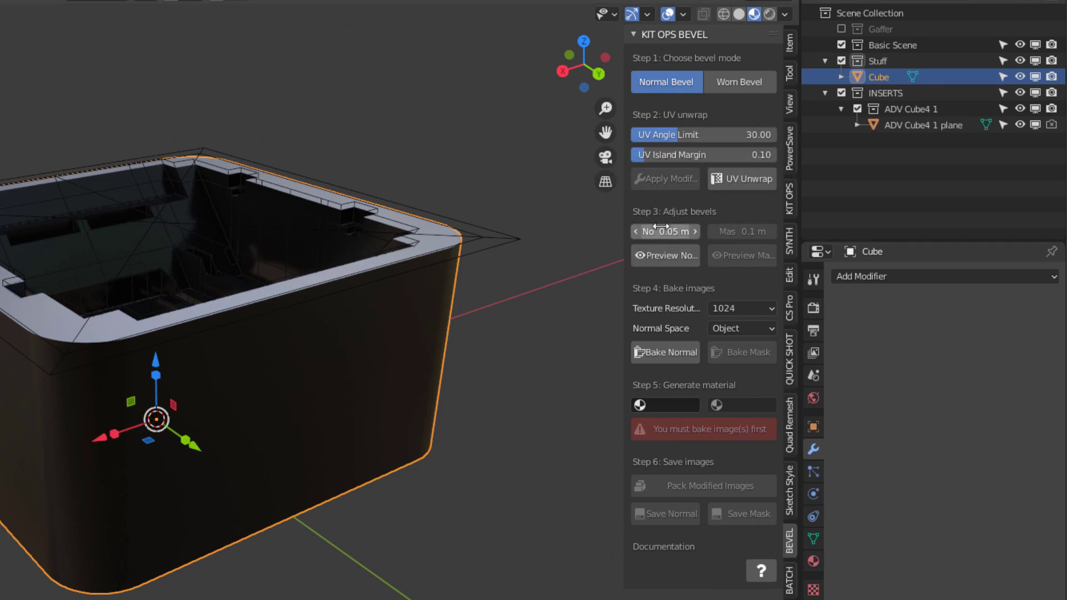
Set the Cube's normal bevel width to 0.03 m, preview it, and stop the preview.
click(665, 256)
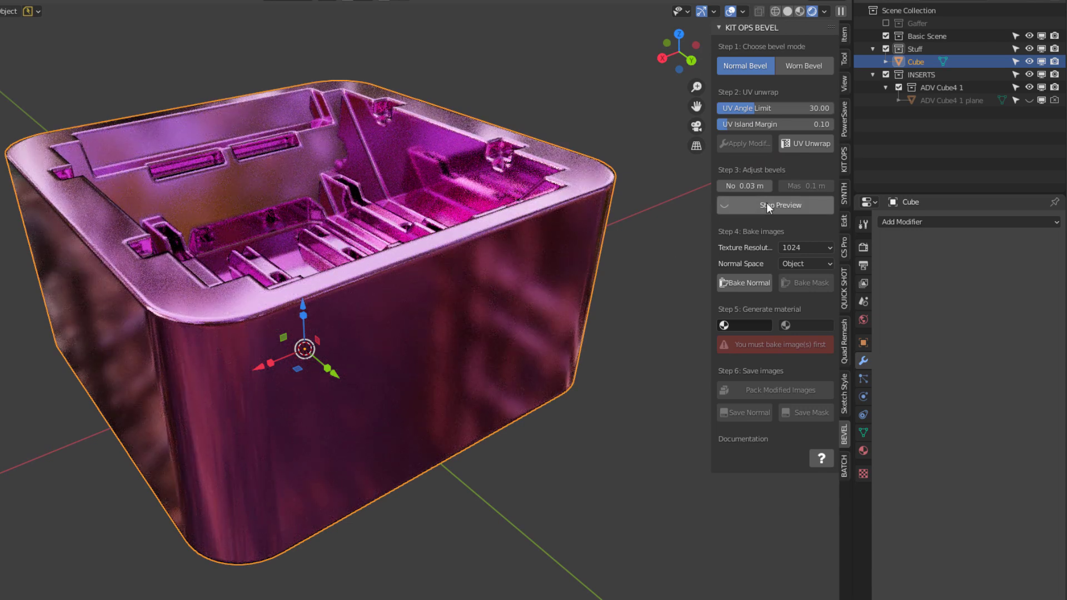
click(774, 204)
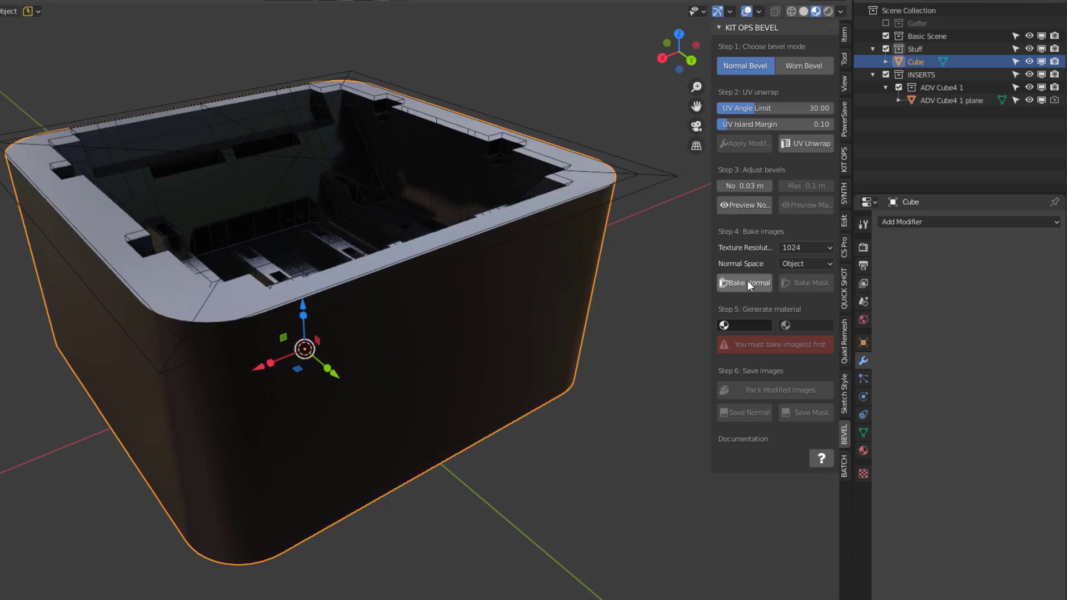
Bake the Cube's bevel normal map at 1024 resolution.
click(743, 282)
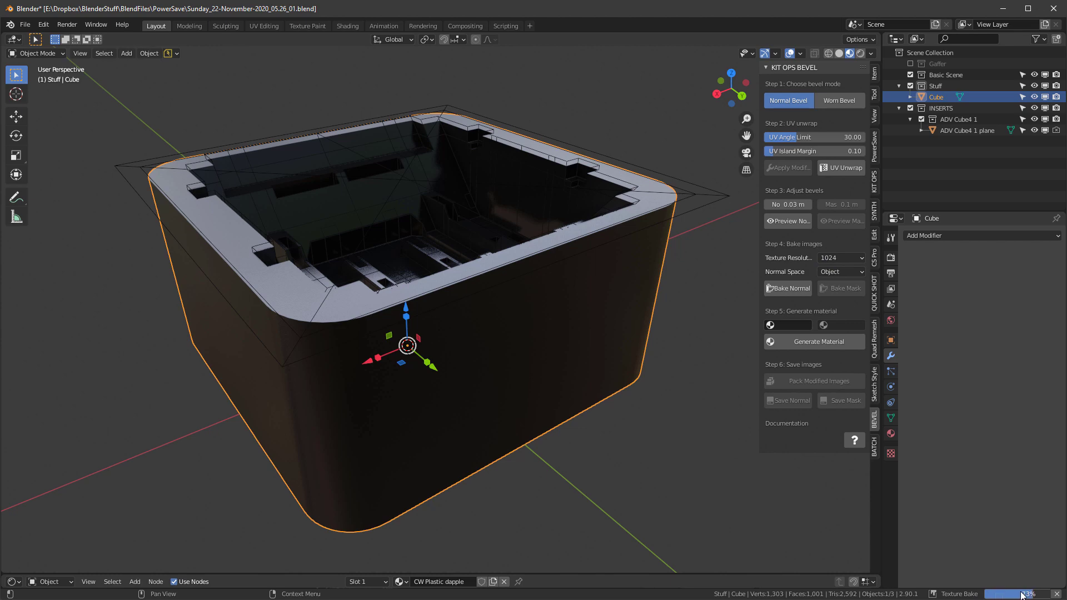
mouse_move(663, 323)
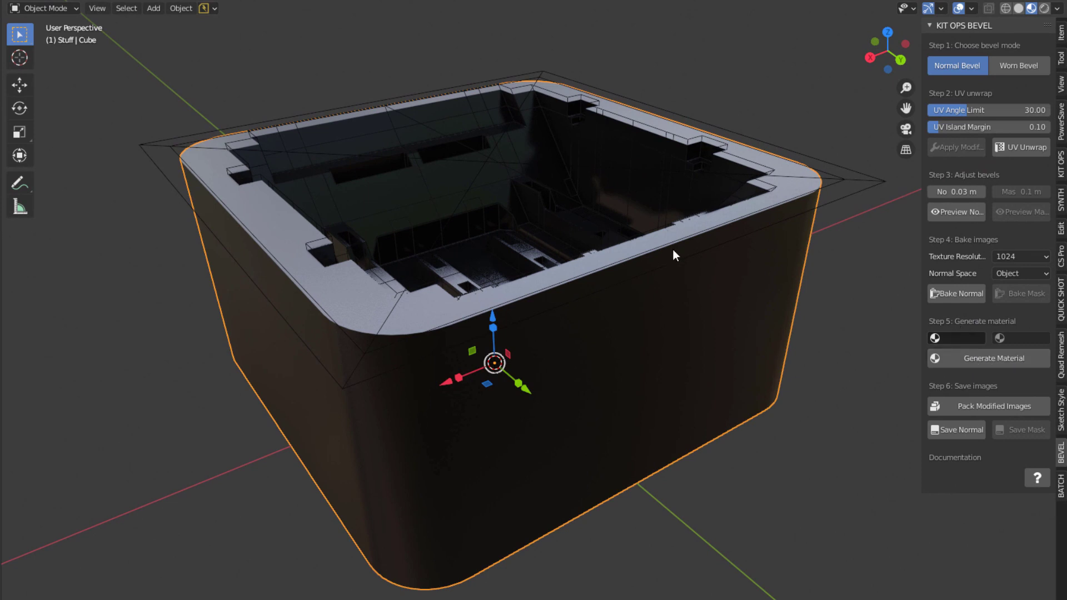
Generate the CW plastic red material from the baked bevel normals.
click(988, 357)
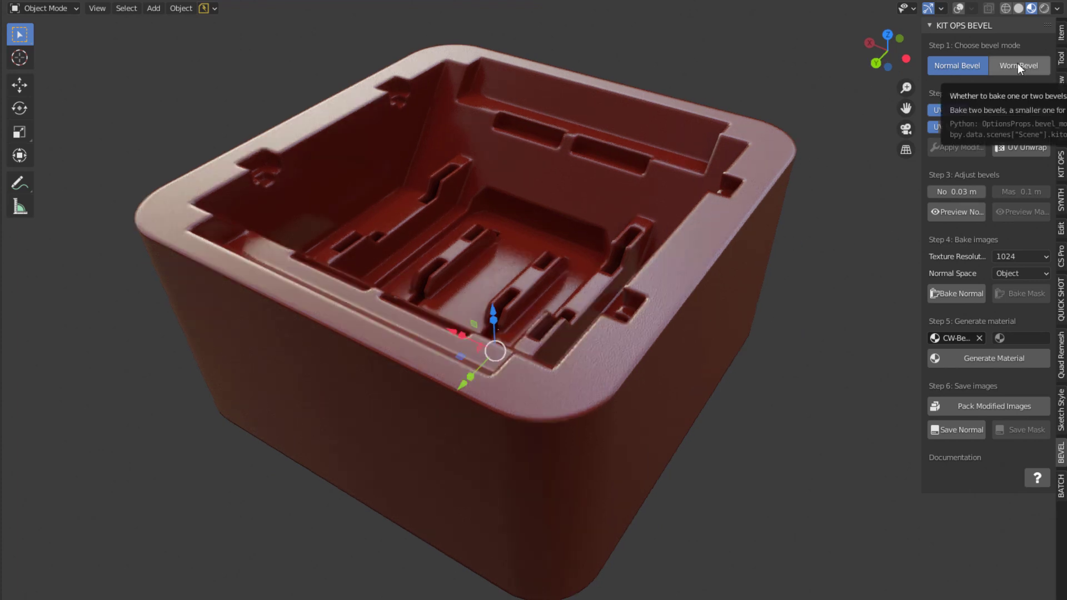
Switch the Cube to worn bevel mode with 0.05 m mask width, previewing then stopping the mask.
click(1018, 66)
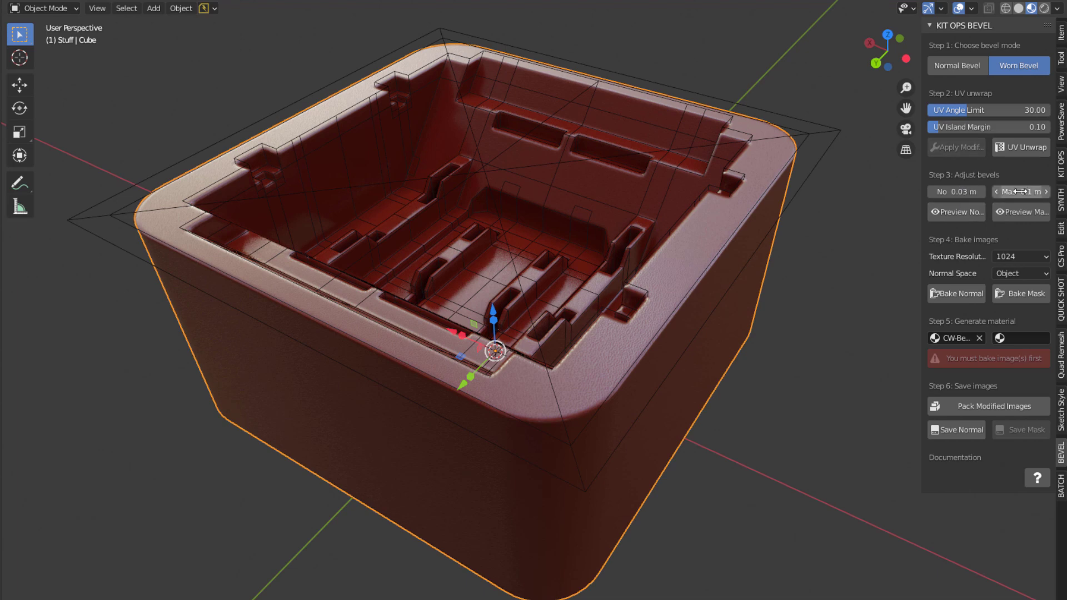
click(956, 211)
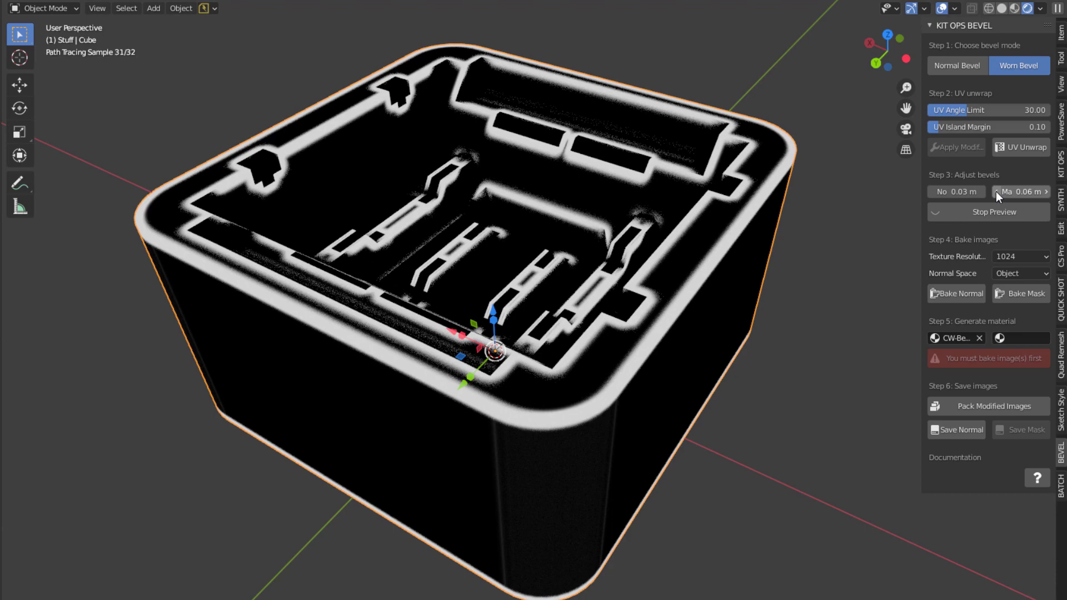
click(995, 191)
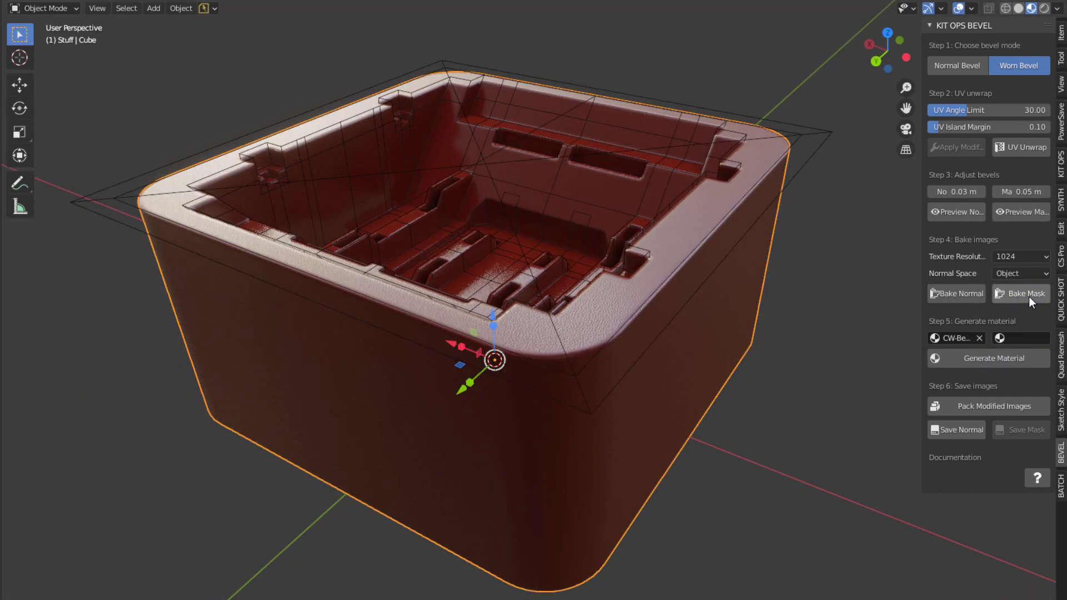
mouse_move(745, 268)
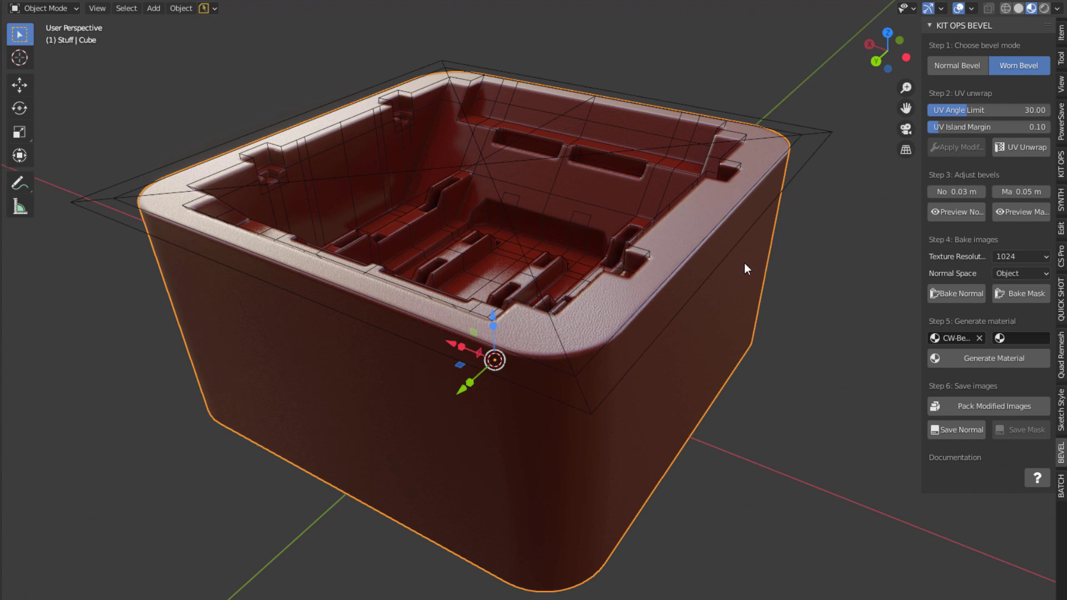
mouse_move(1029, 257)
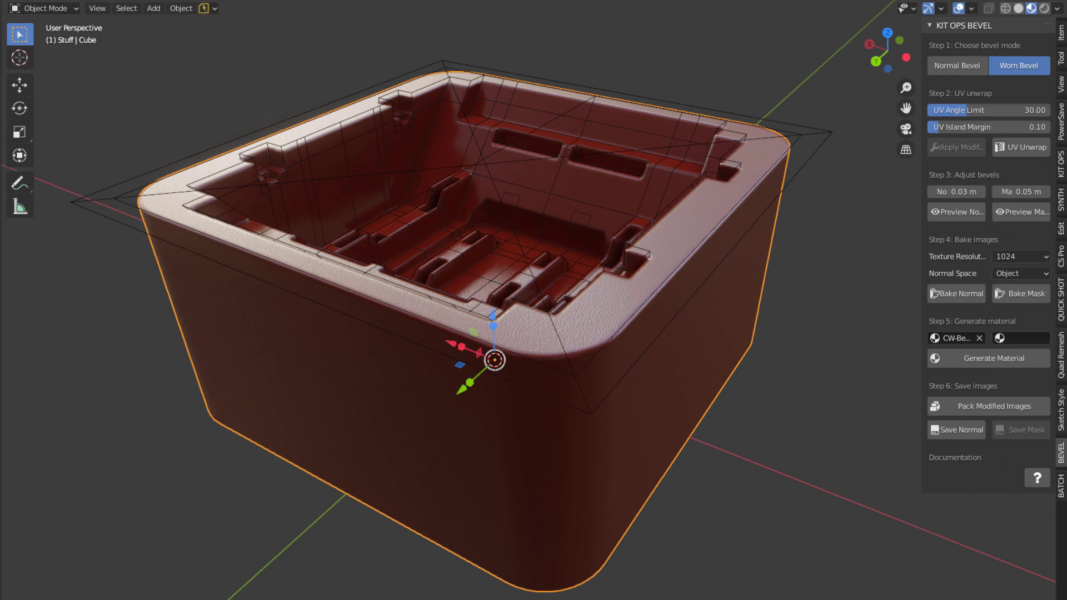
mouse_move(836, 453)
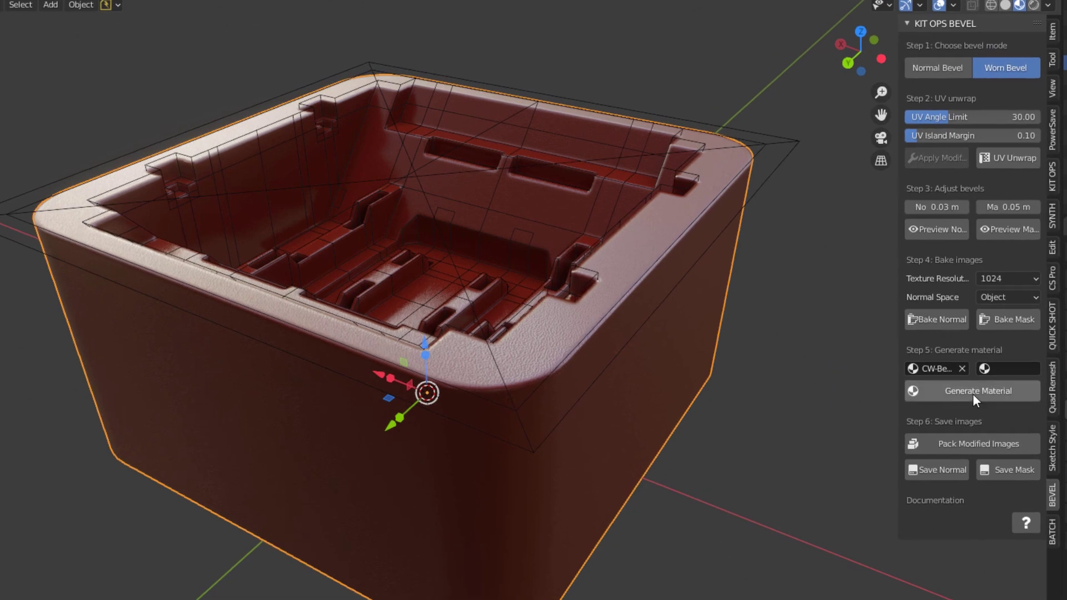
Generate the CW worn edge material so the red box shows worn metal edges.
click(976, 390)
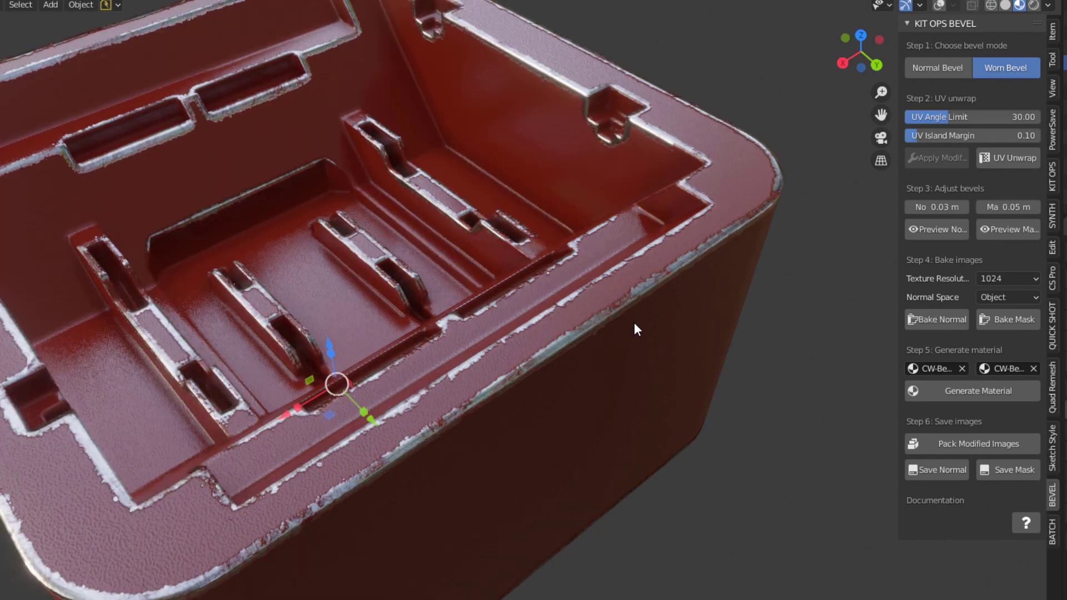
mouse_move(670, 292)
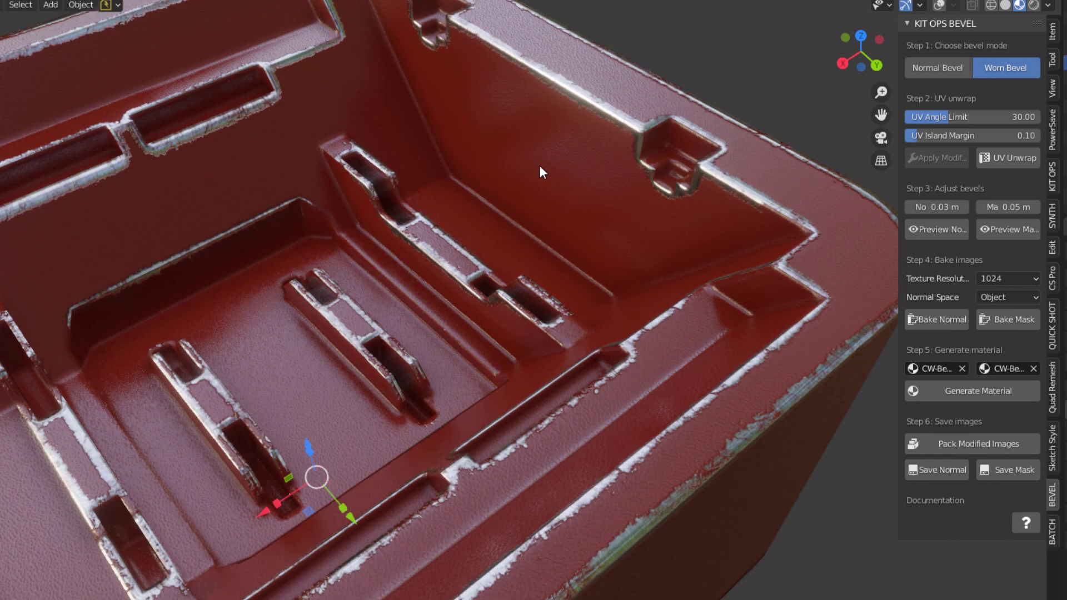
mouse_move(753, 260)
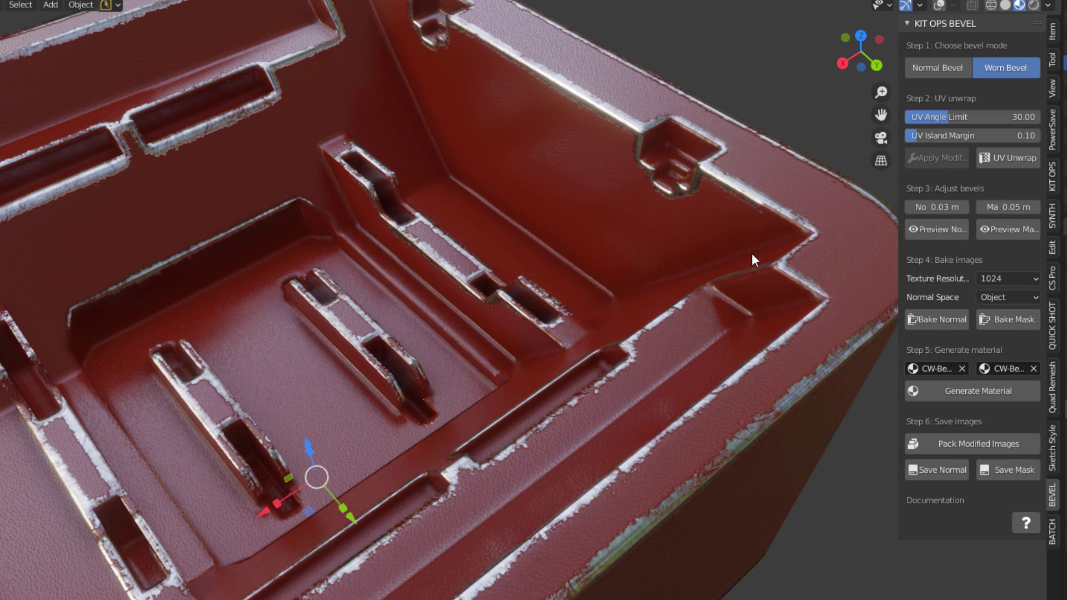